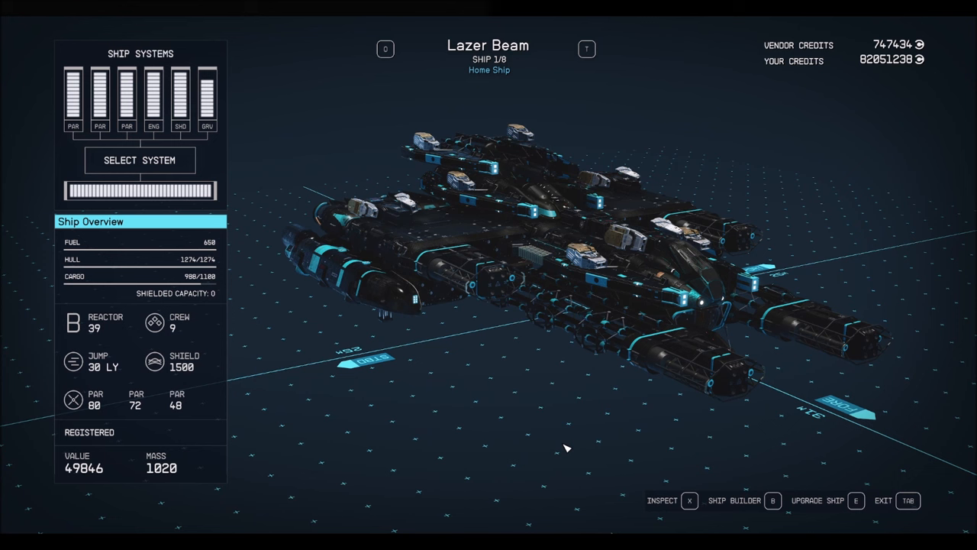
{"action": "mouse_move", "coordinate": [421, 447]}
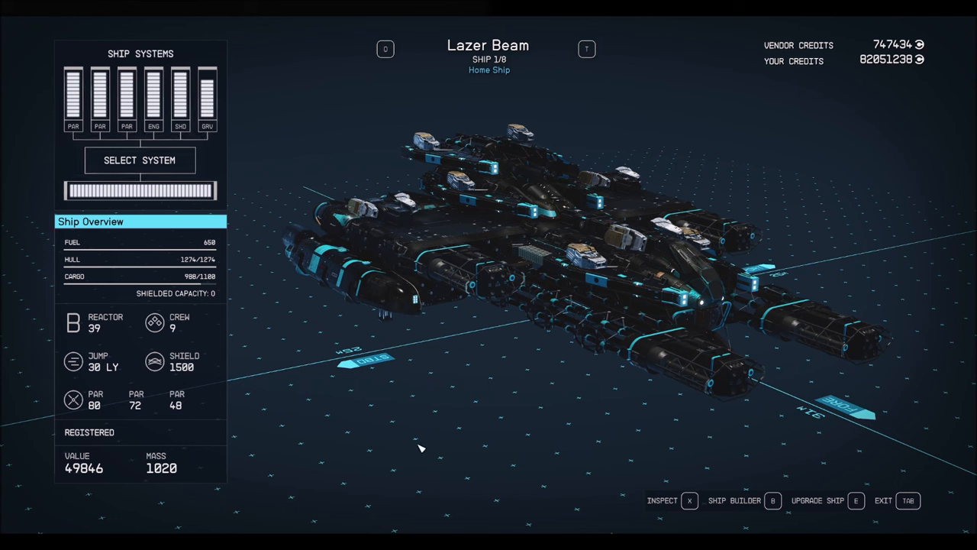
{"action": "mouse_move", "coordinate": [206, 287]}
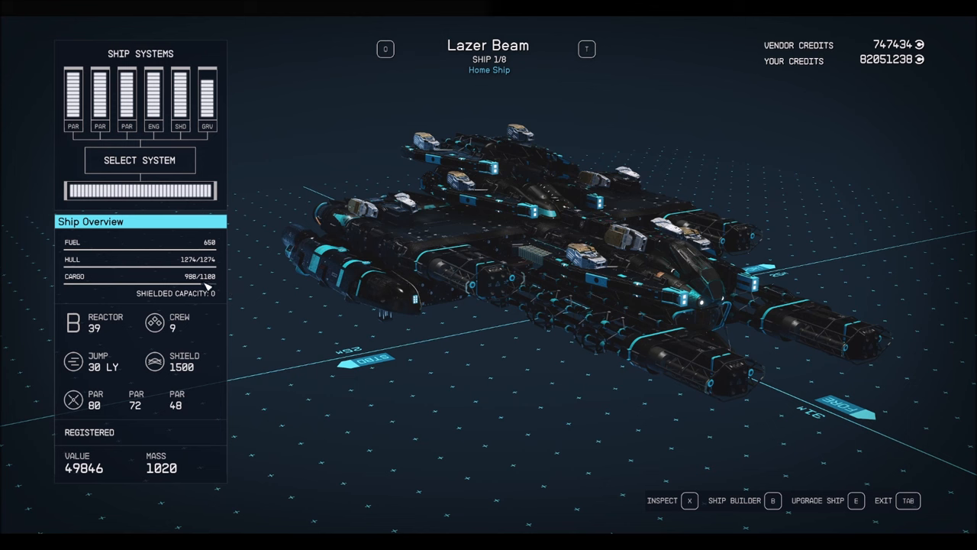
{"action": "mouse_move", "coordinate": [210, 288]}
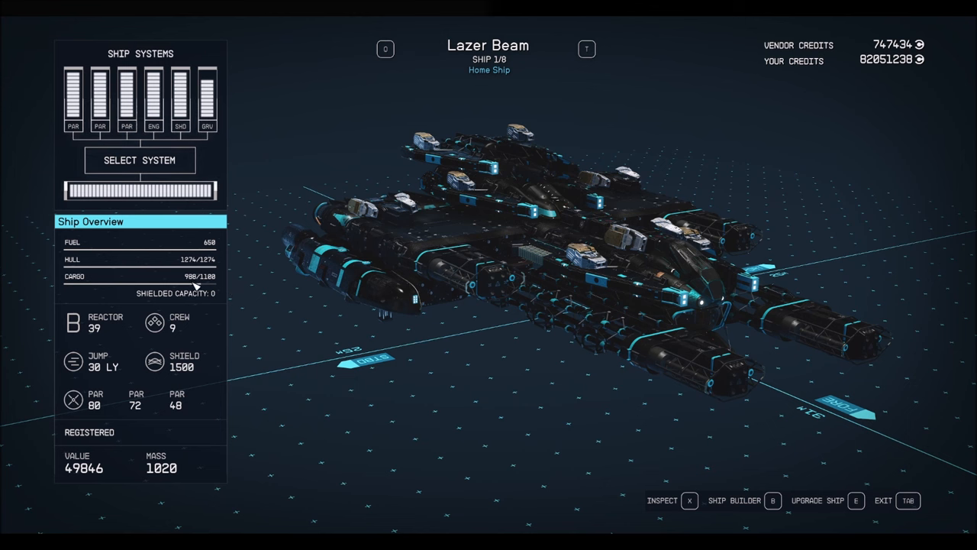
{"action": "mouse_move", "coordinate": [221, 314]}
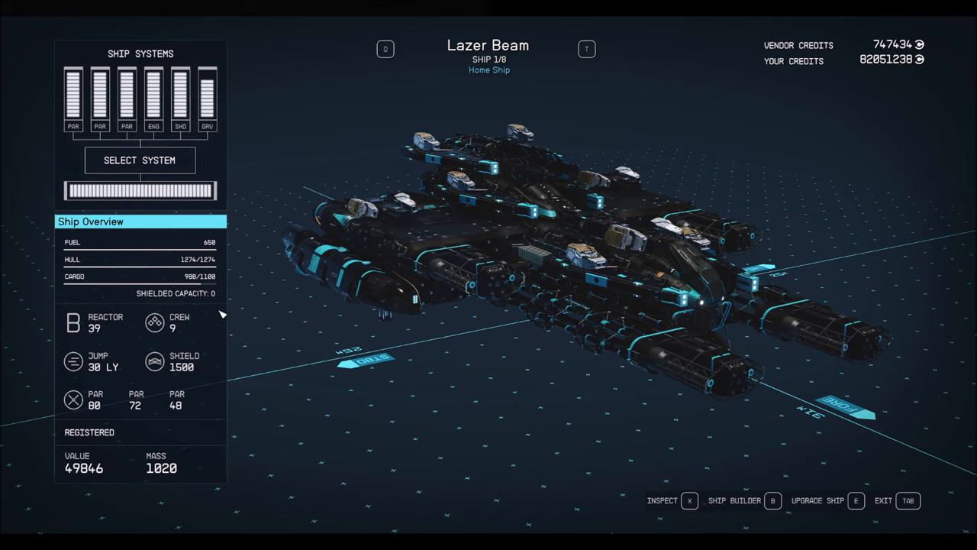
{"action": "mouse_move", "coordinate": [452, 385]}
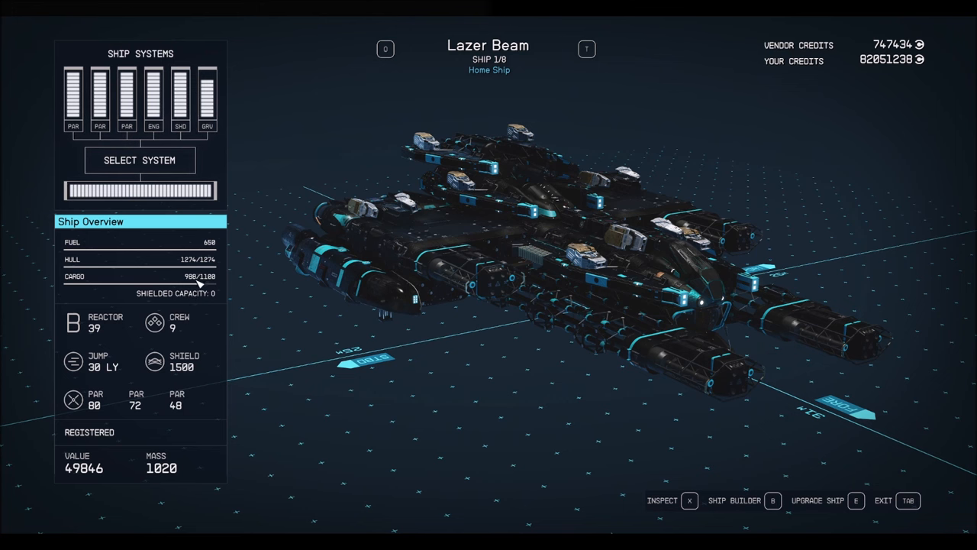
{"action": "mouse_move", "coordinate": [458, 375]}
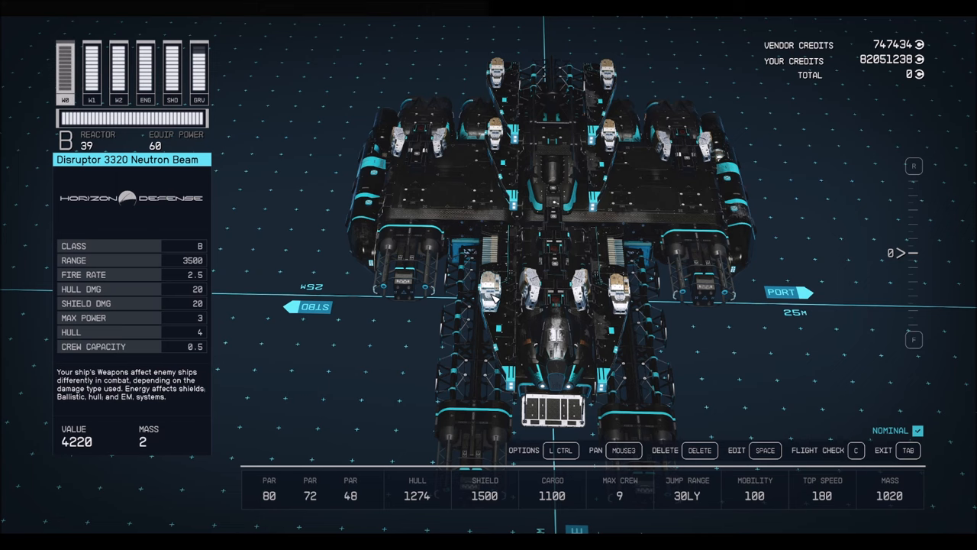
Inspect the Disruptor 3320 Neutron Beam and Disruptor 3310 Proton Beam weapon stats.
{"action": "left_click", "coordinate": [91, 68]}
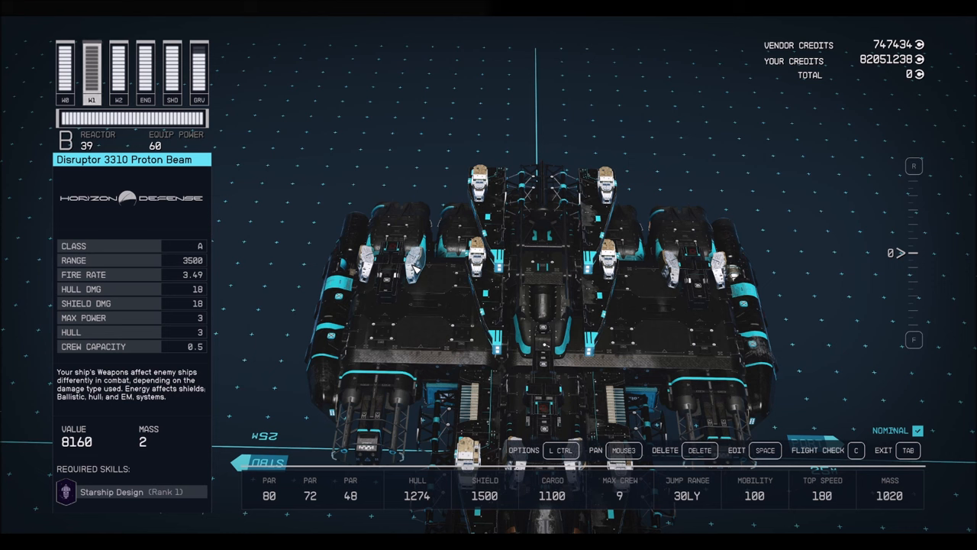
{"action": "left_click", "coordinate": [119, 73]}
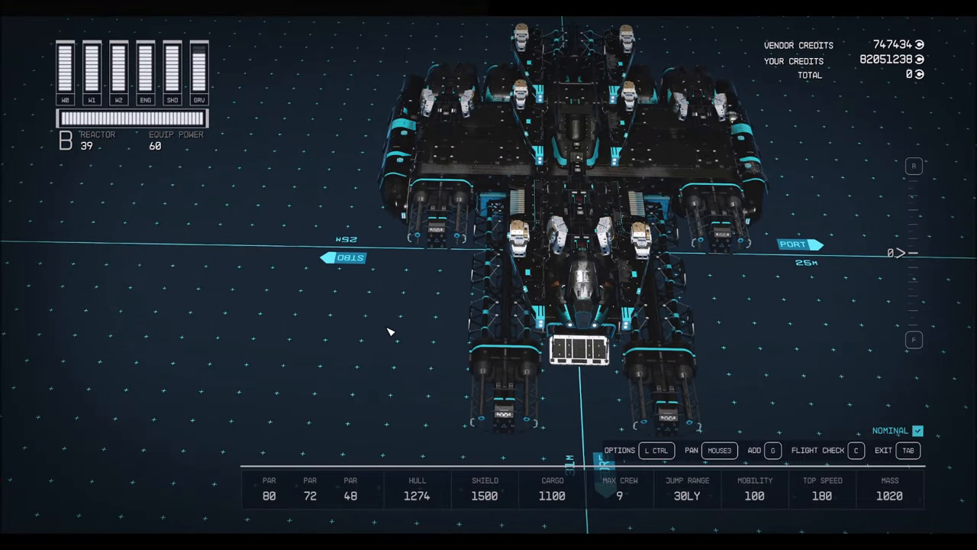
Bring up the Tech skill tree with Piloting shown at rank 4.
{"action": "key", "text": "Tab"}
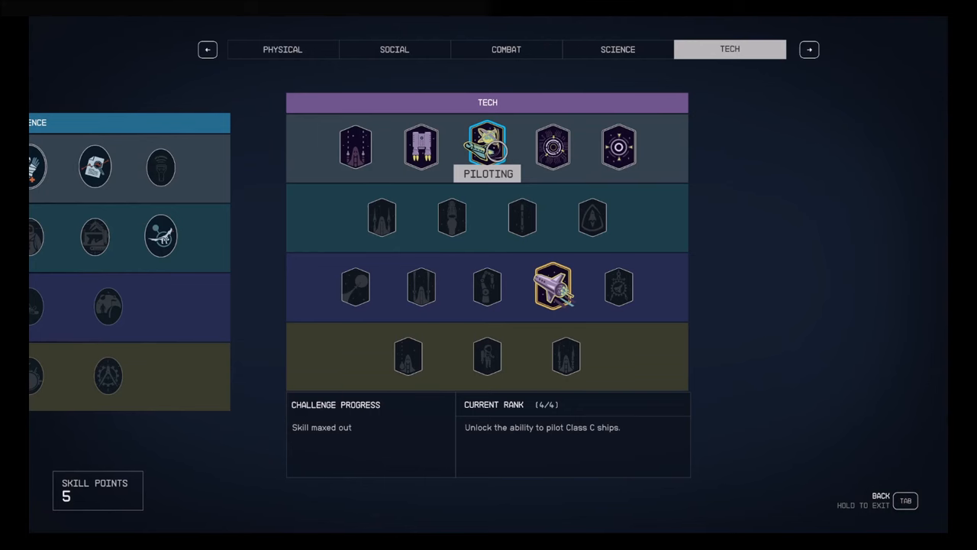
{"action": "mouse_move", "coordinate": [553, 287]}
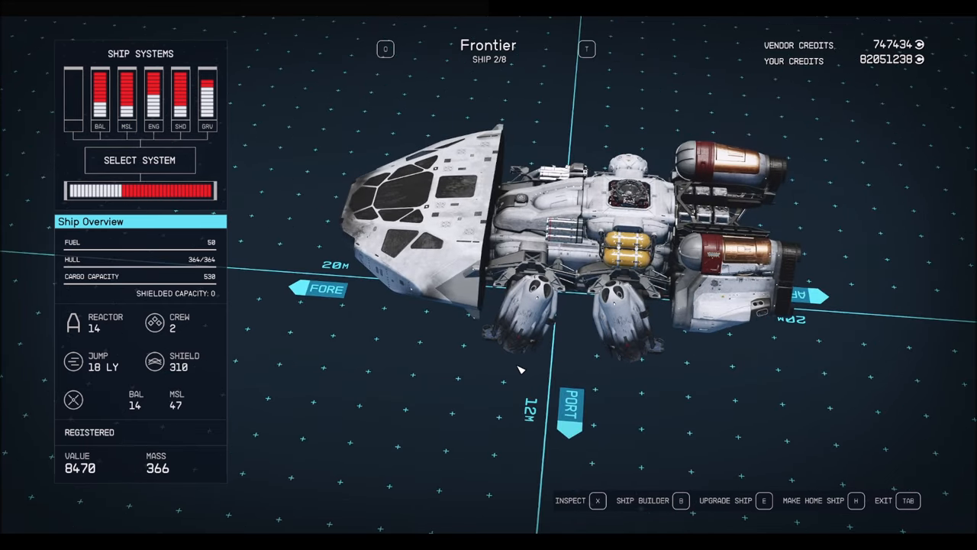
{"action": "mouse_move", "coordinate": [664, 244]}
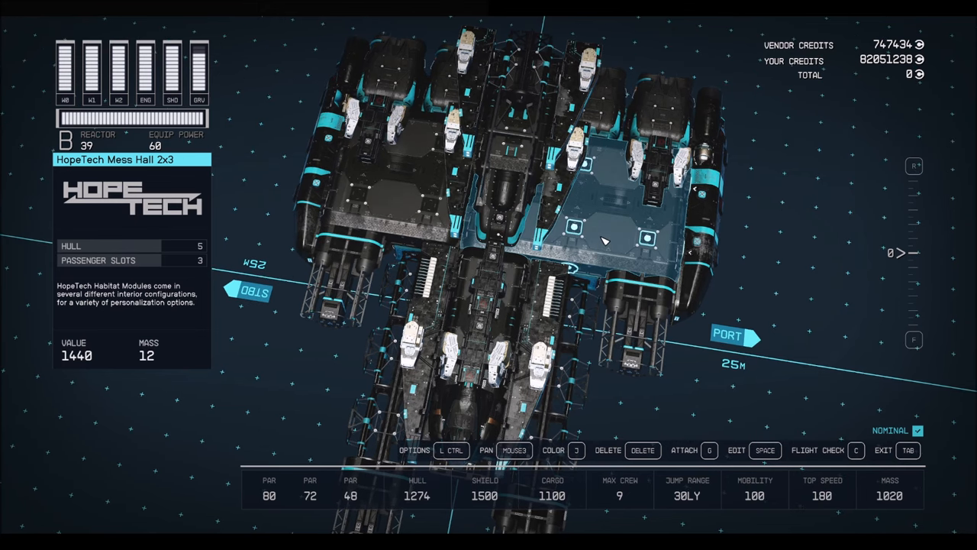
{"action": "mouse_move", "coordinate": [607, 232]}
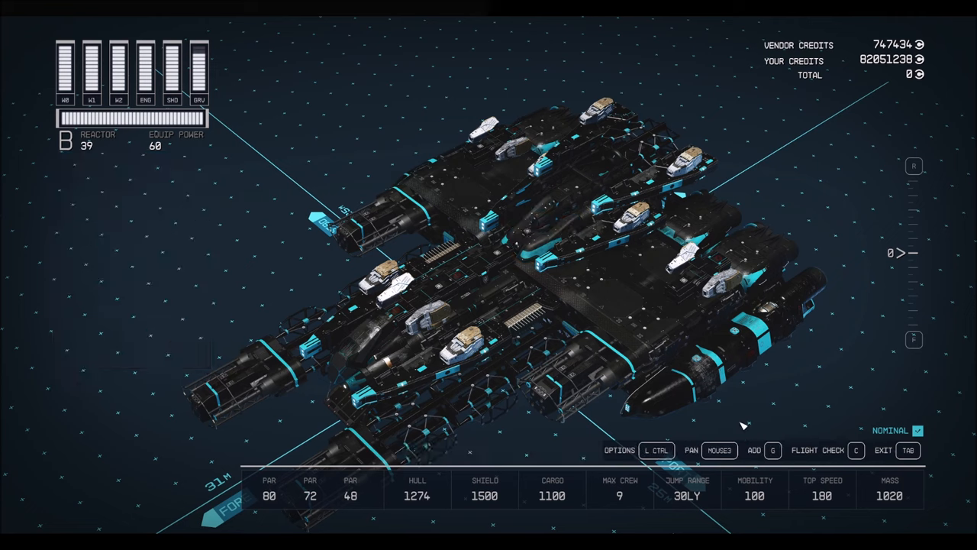
{"action": "mouse_move", "coordinate": [908, 513]}
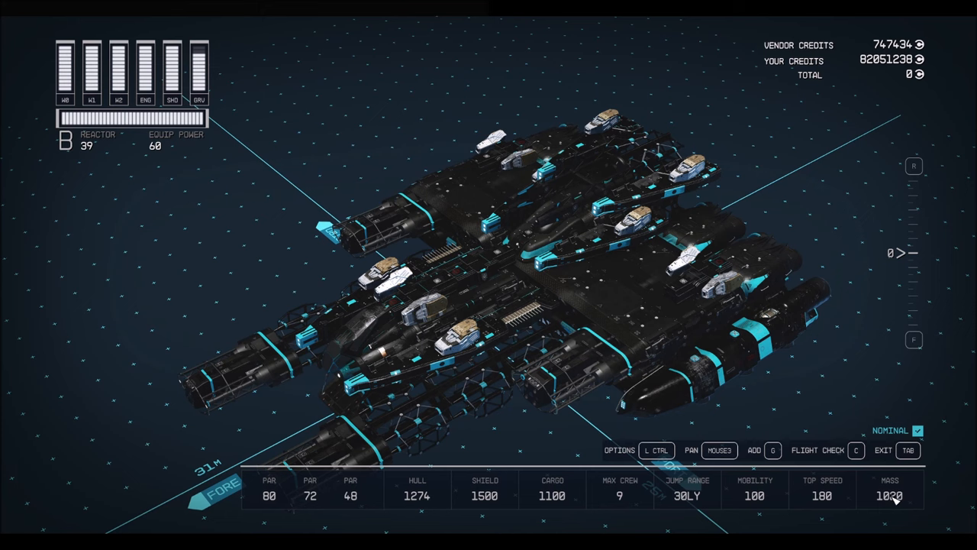
{"action": "mouse_move", "coordinate": [751, 507]}
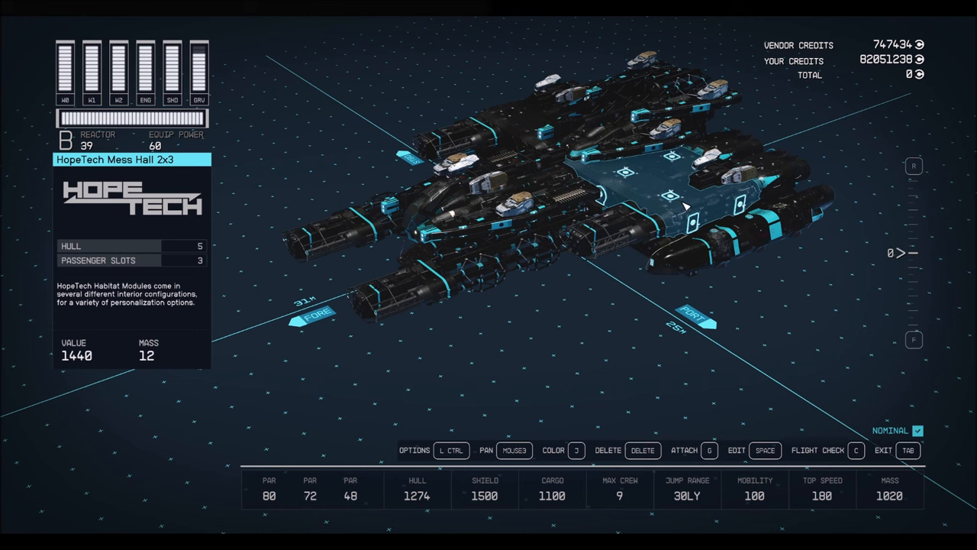
{"action": "left_click", "coordinate": [578, 305]}
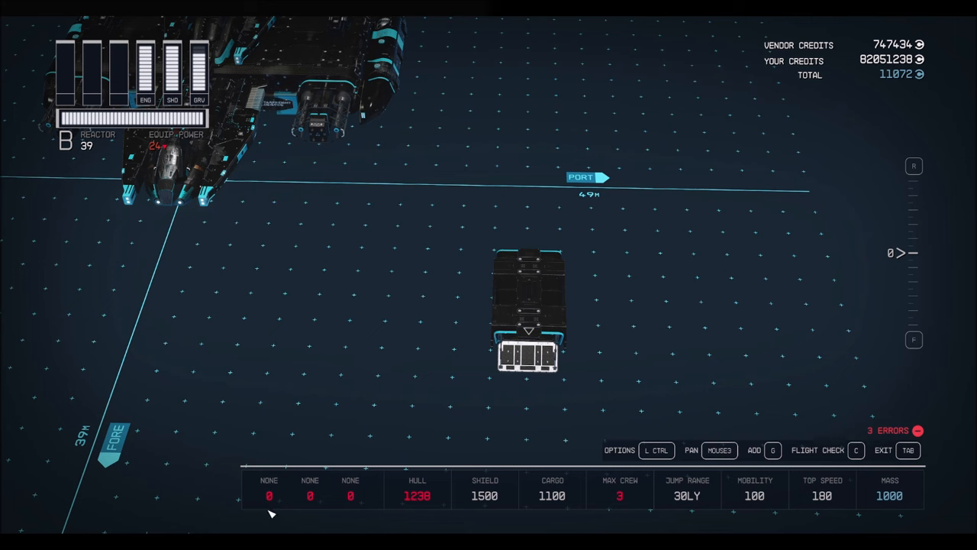
{"action": "mouse_move", "coordinate": [361, 415]}
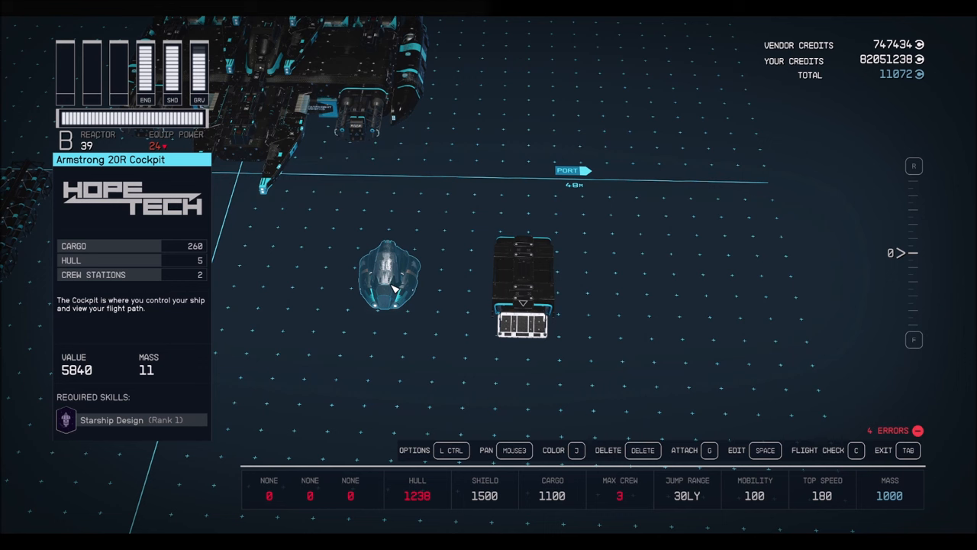
{"action": "mouse_move", "coordinate": [394, 287]}
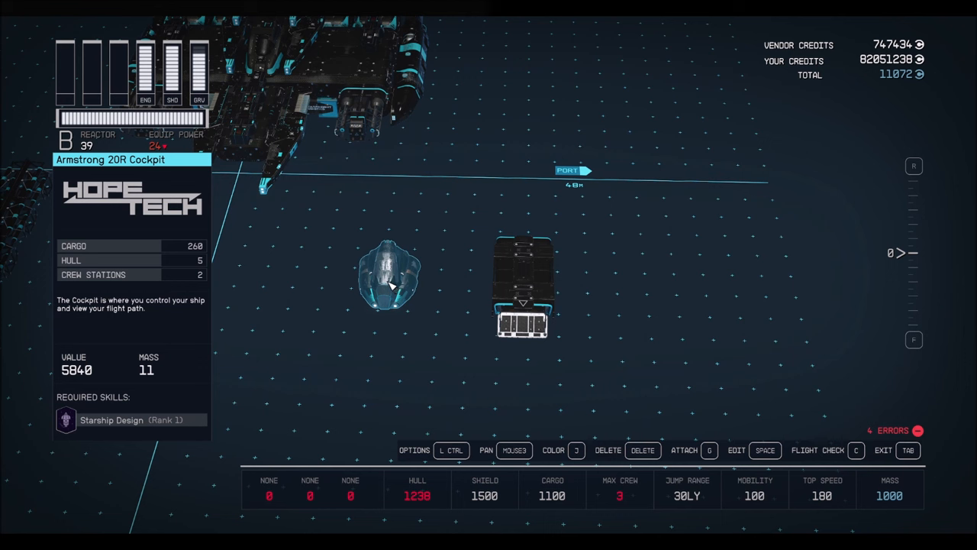
Position the Armstrong 20R cockpit and HopeTech Captain's Quarters 2x1 together as a separate assembly.
{"action": "left_click_drag", "start_coordinate": [389, 277], "coordinate": [476, 286]}
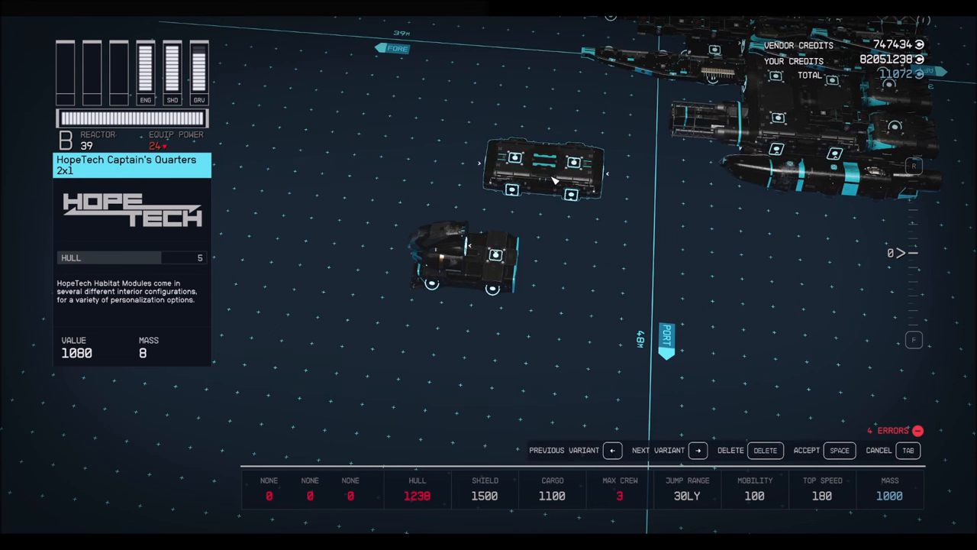
{"action": "left_click_drag", "start_coordinate": [542, 168], "coordinate": [535, 221]}
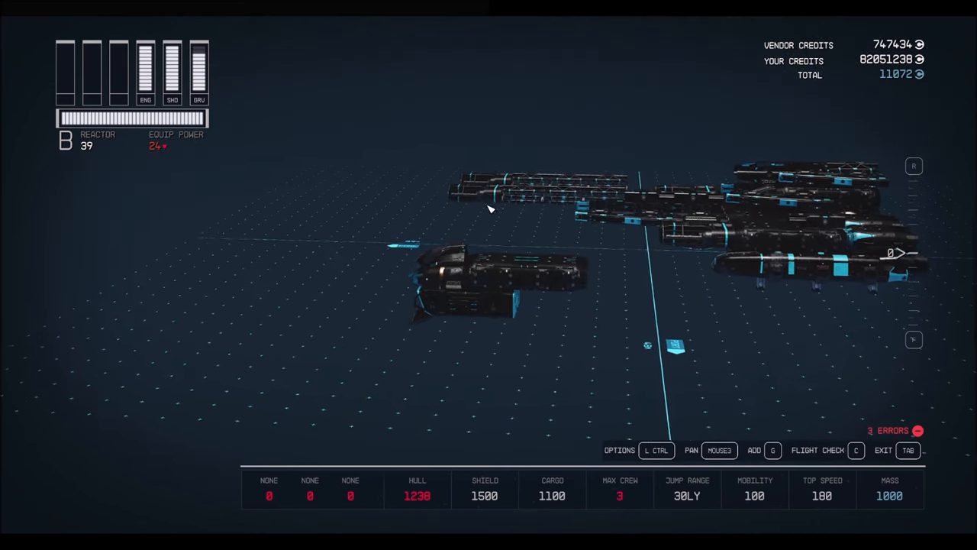
{"action": "left_click", "coordinate": [496, 278]}
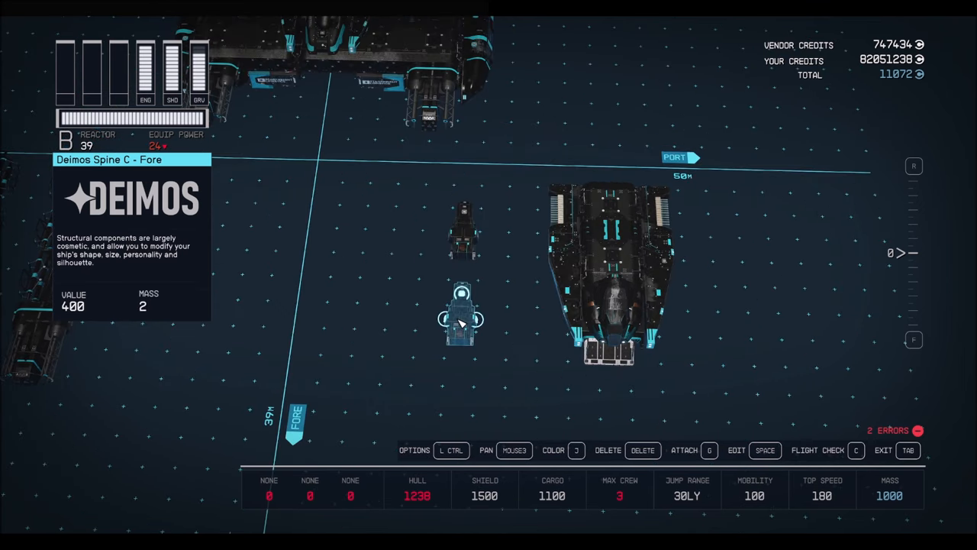
Duplicate the Deimos Spine C - Fore and place the copy below the original.
{"action": "left_click", "coordinate": [461, 316]}
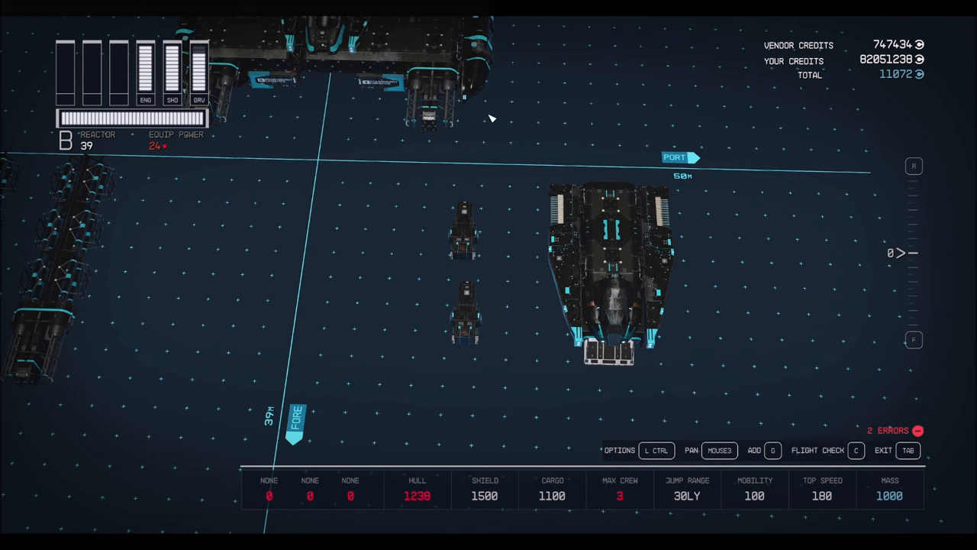
{"action": "left_click", "coordinate": [467, 316]}
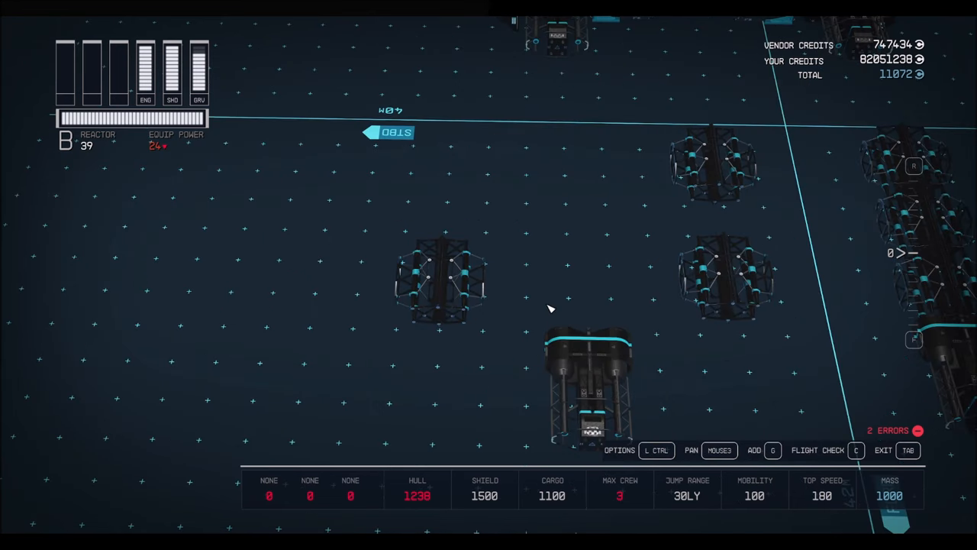
Extend both Deimos spines with Nova Bracers and move the long framework beside the hull.
{"action": "left_click", "coordinate": [714, 165]}
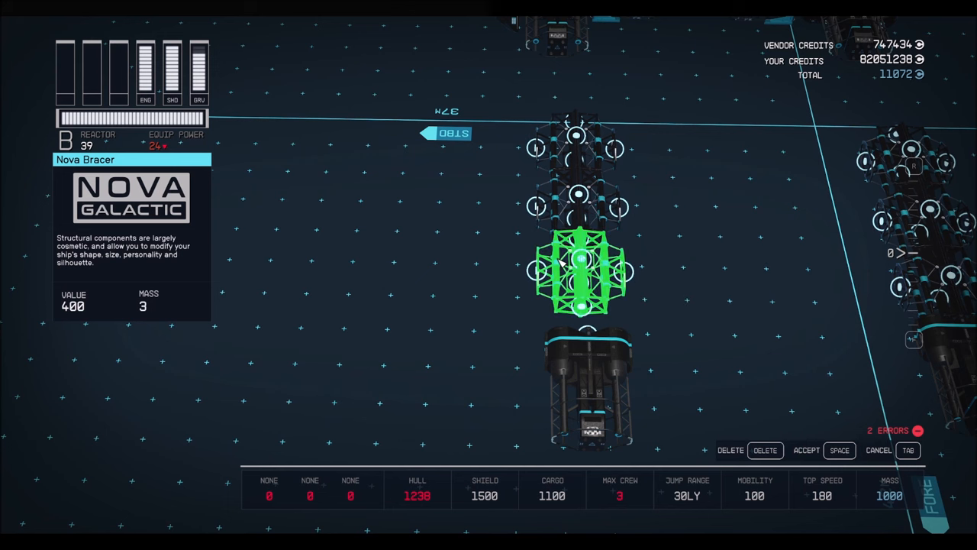
{"action": "left_click", "coordinate": [586, 374]}
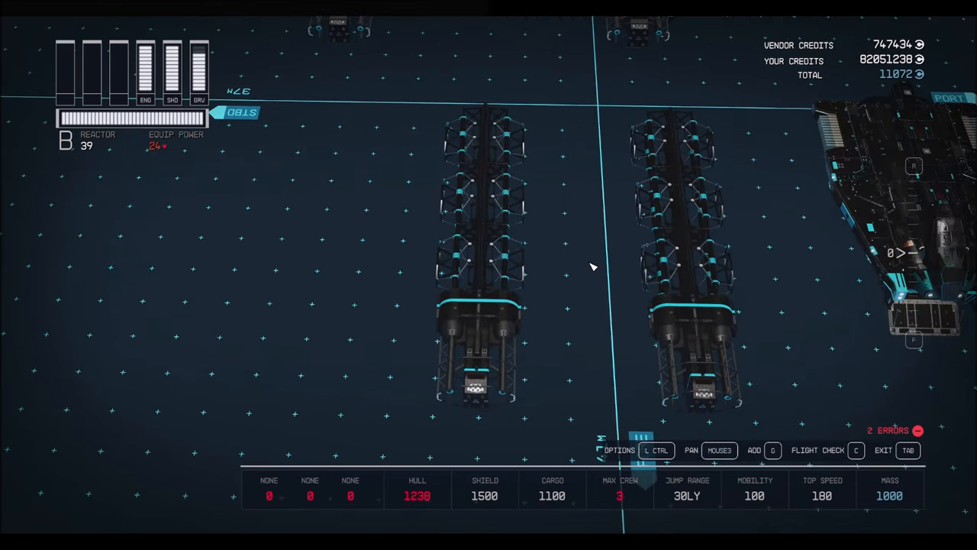
{"action": "left_click", "coordinate": [674, 145]}
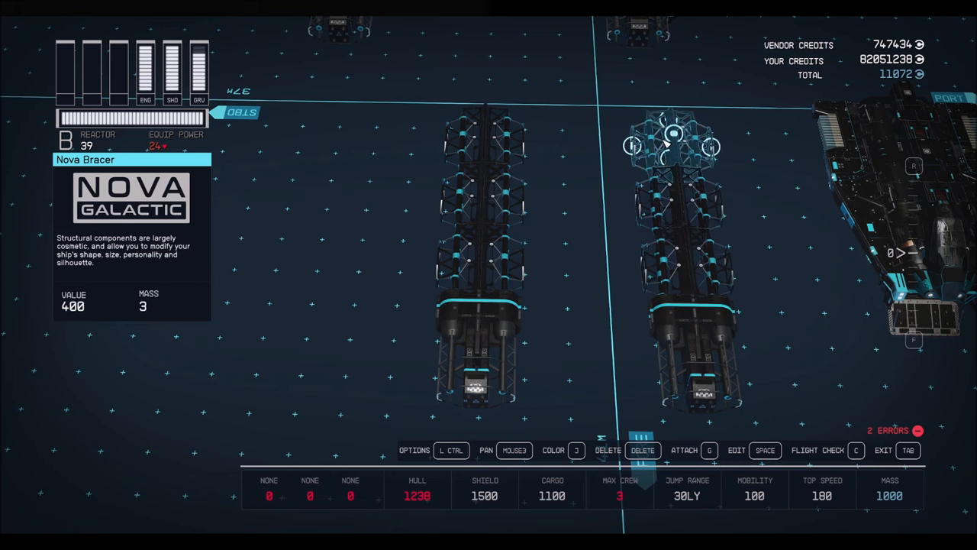
{"action": "left_click", "coordinate": [675, 339]}
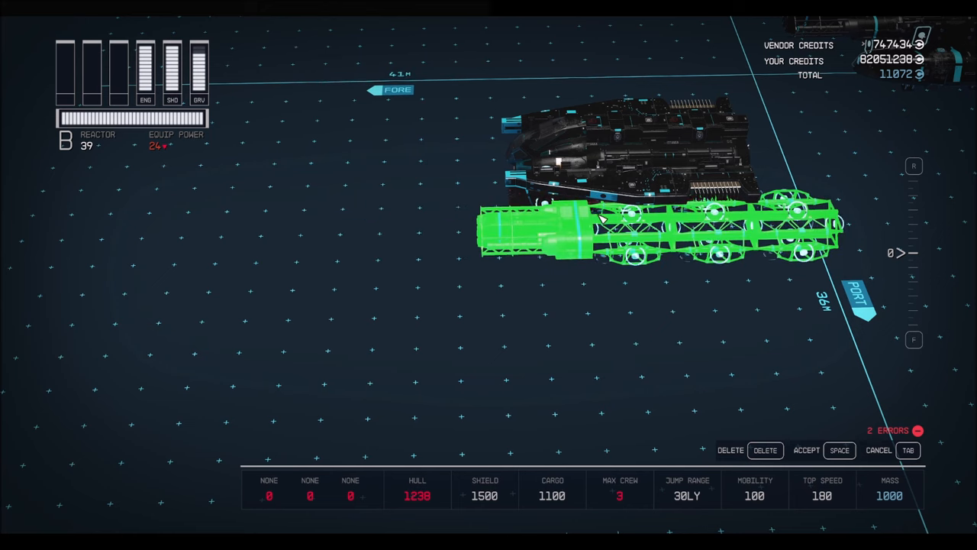
{"action": "left_click_drag", "start_coordinate": [599, 221], "coordinate": [549, 221]}
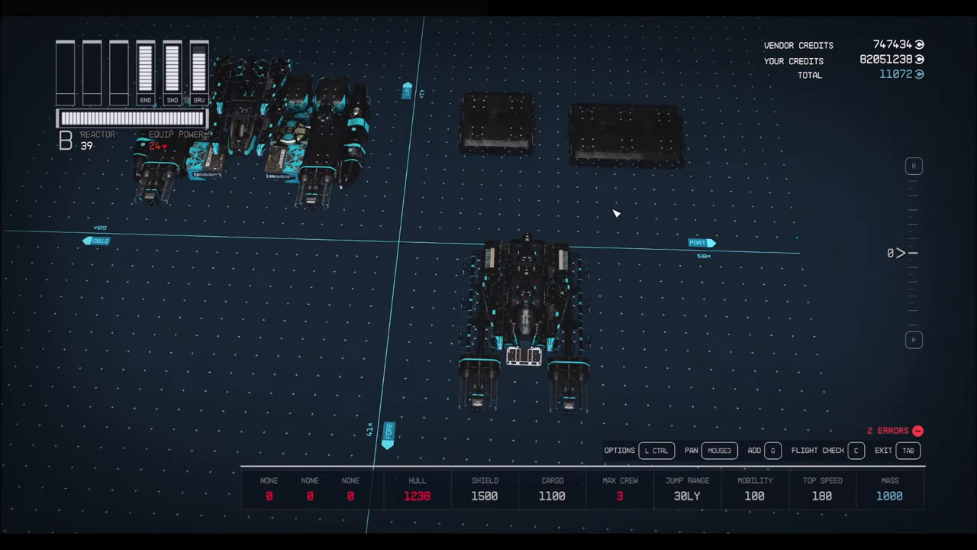
Move the HopeTech Mess Hall 2x3 habitat module toward the hull.
{"action": "left_click", "coordinate": [626, 137]}
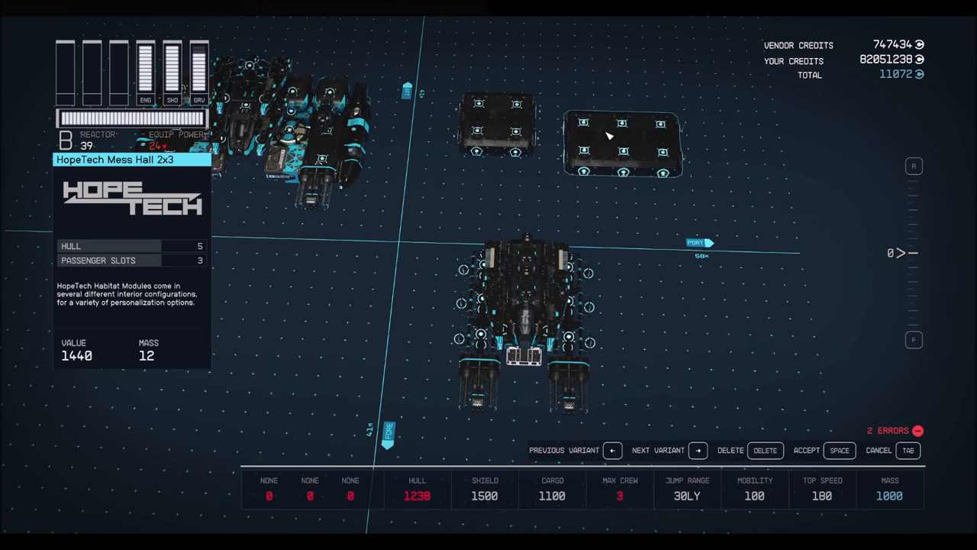
{"action": "left_click_drag", "start_coordinate": [623, 145], "coordinate": [593, 222]}
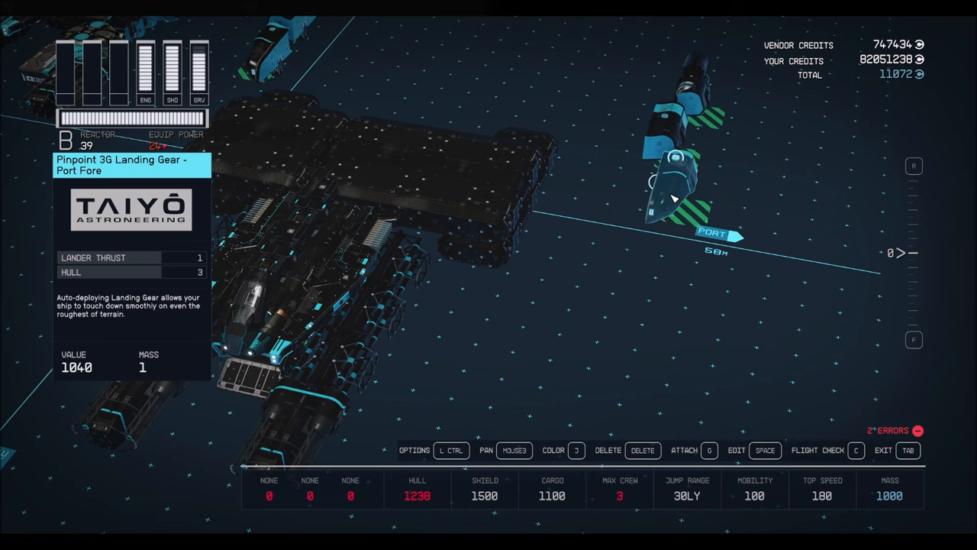
Attach Pinpoint 3G landing gear parts under the hull.
{"action": "left_click", "coordinate": [671, 125]}
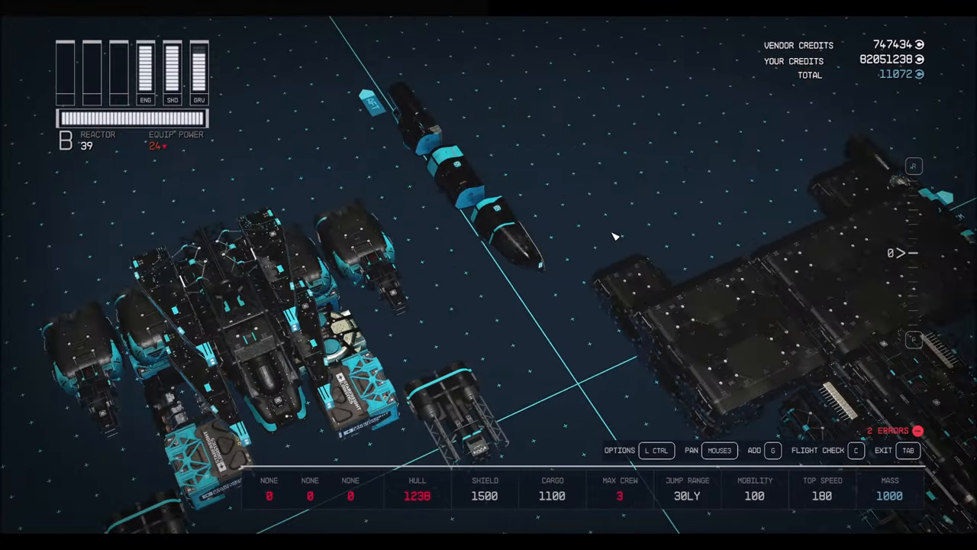
{"action": "left_click", "coordinate": [451, 244]}
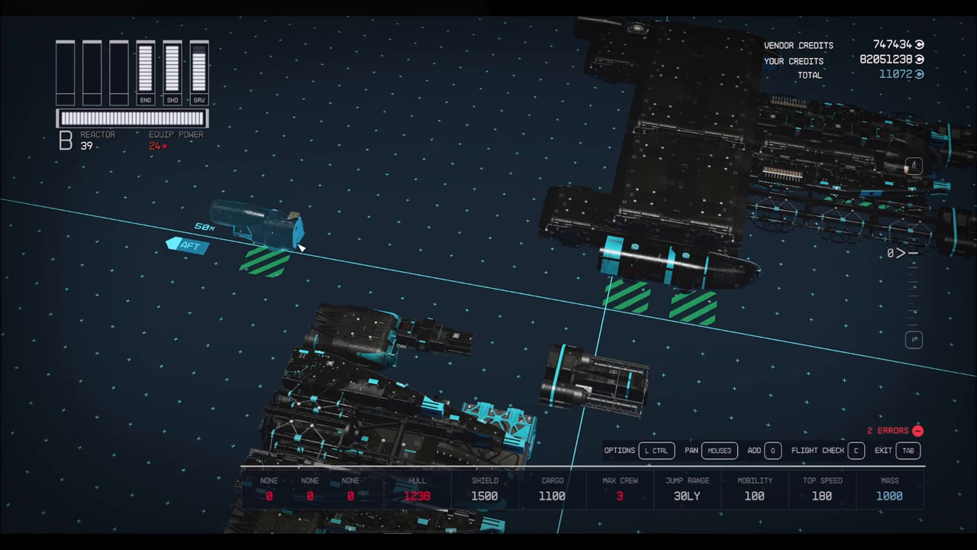
{"action": "left_click", "coordinate": [298, 244]}
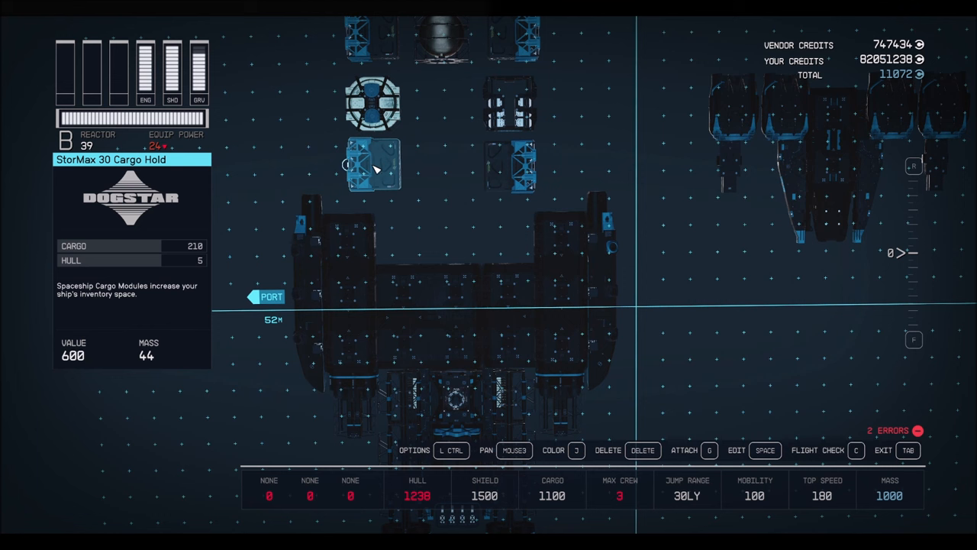
Place StorMax 30 cargo holds into the gaps of the hull frame.
{"action": "left_click", "coordinate": [374, 165]}
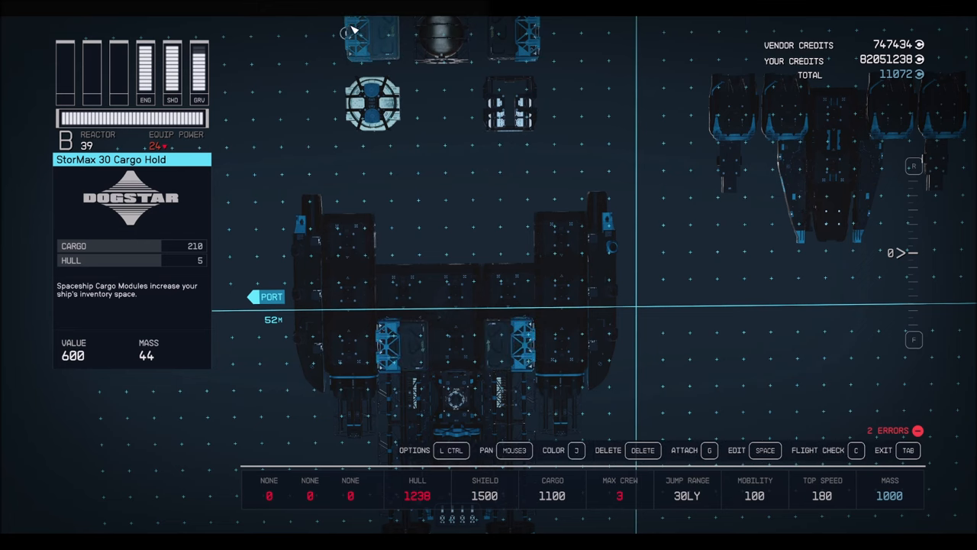
{"action": "left_click", "coordinate": [405, 242]}
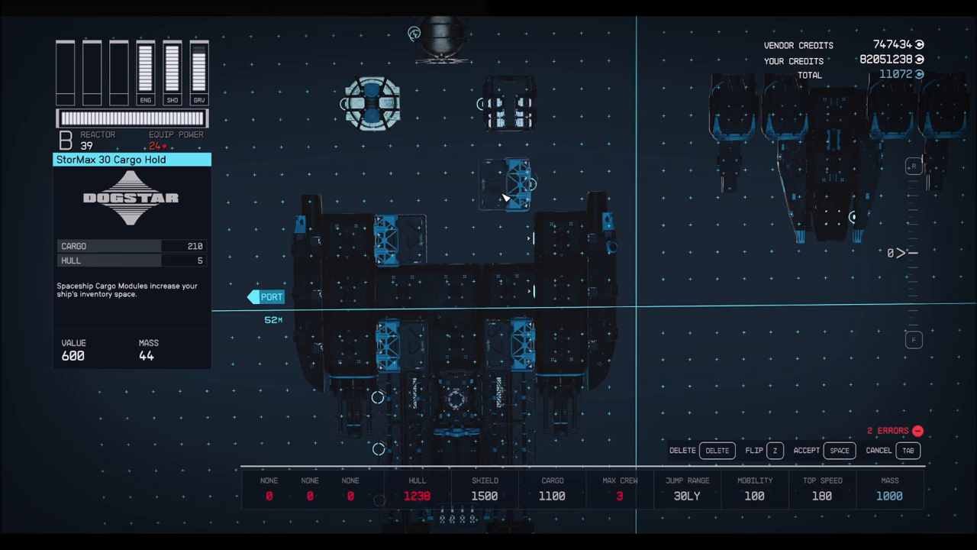
{"action": "left_click", "coordinate": [372, 104]}
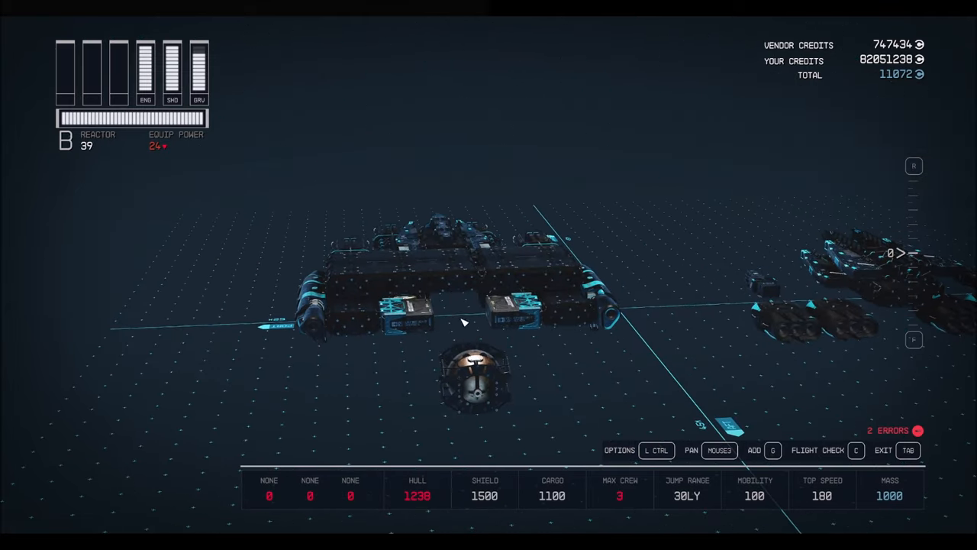
Add the 900T He3 tank and attach a row of White Dwarf 3015 engines beneath the hull.
{"action": "left_click", "coordinate": [474, 373]}
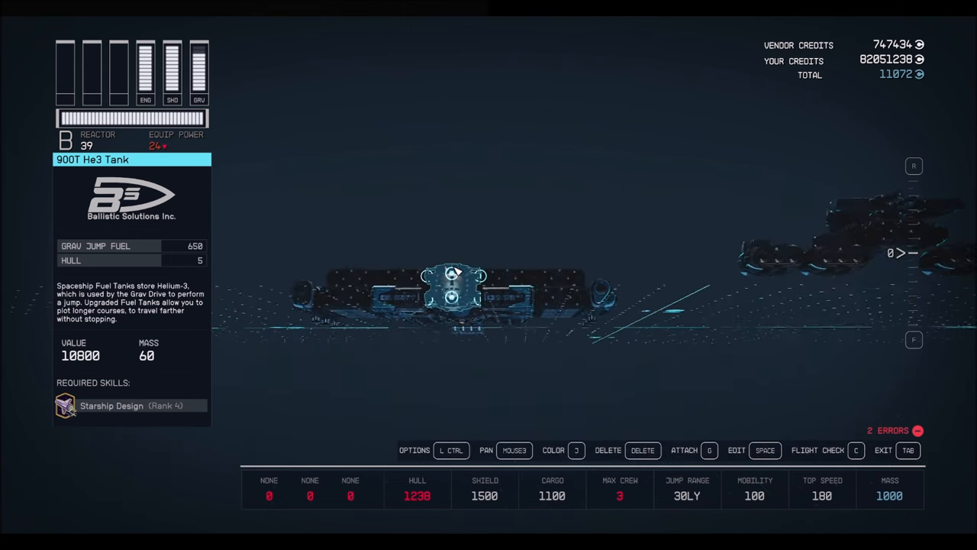
{"action": "left_click", "coordinate": [563, 359]}
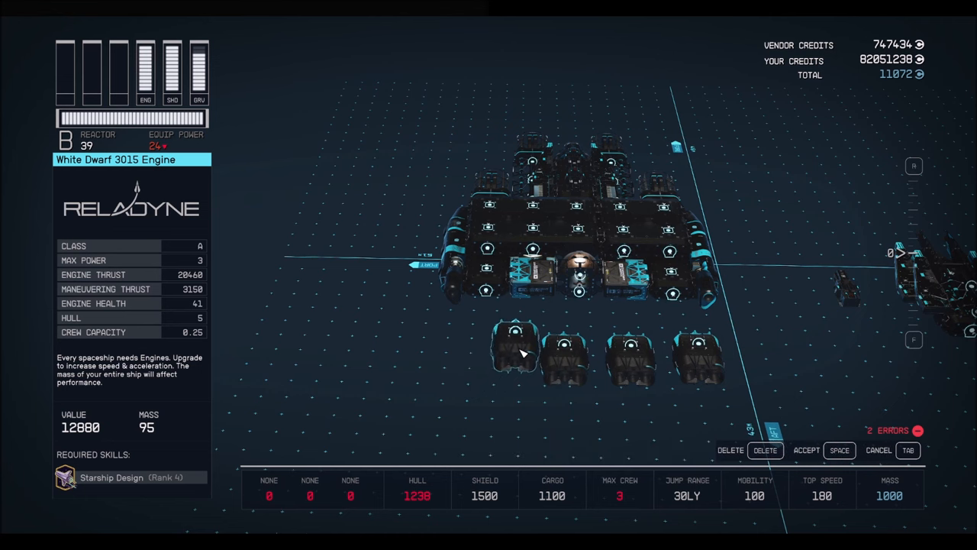
{"action": "left_click", "coordinate": [516, 348]}
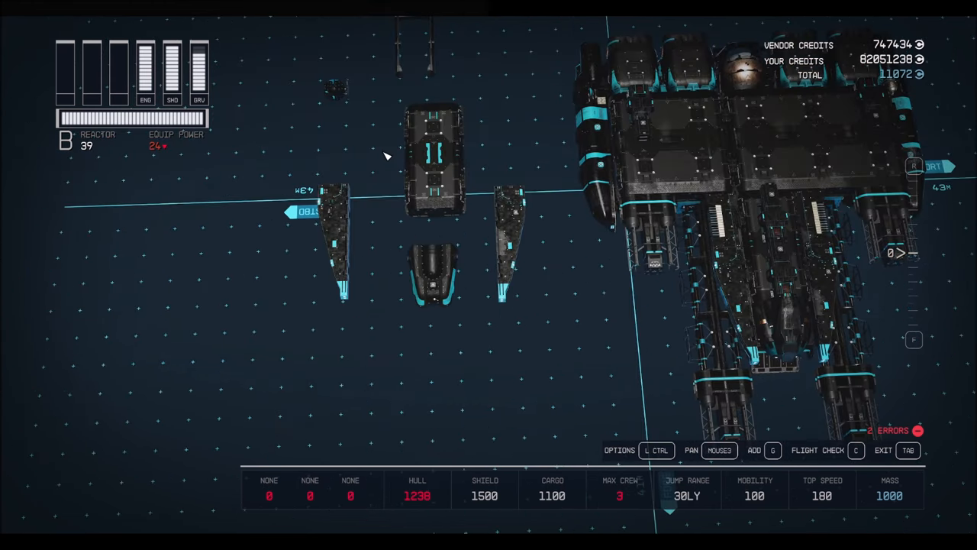
Pick up a detached structural fin left beside the joined hull.
{"action": "left_click", "coordinate": [432, 263]}
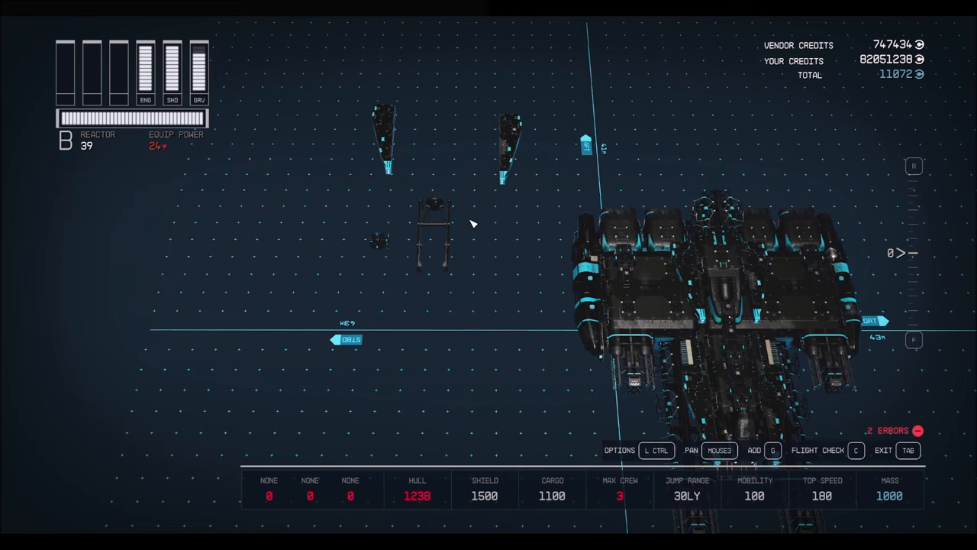
Attach the Nova weapon mount and the engine piece to the hull, leaving only 3 warnings.
{"action": "left_click", "coordinate": [434, 229]}
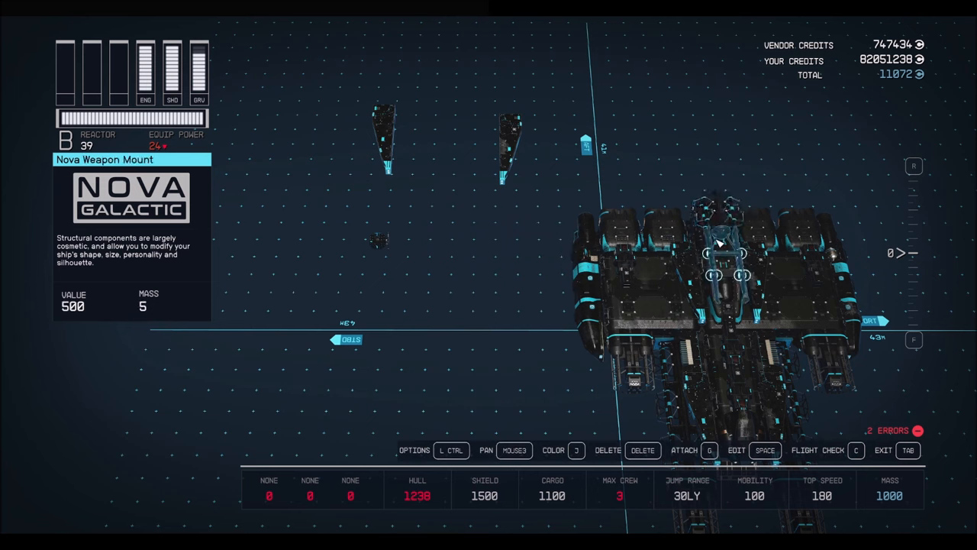
{"action": "left_click", "coordinate": [512, 145]}
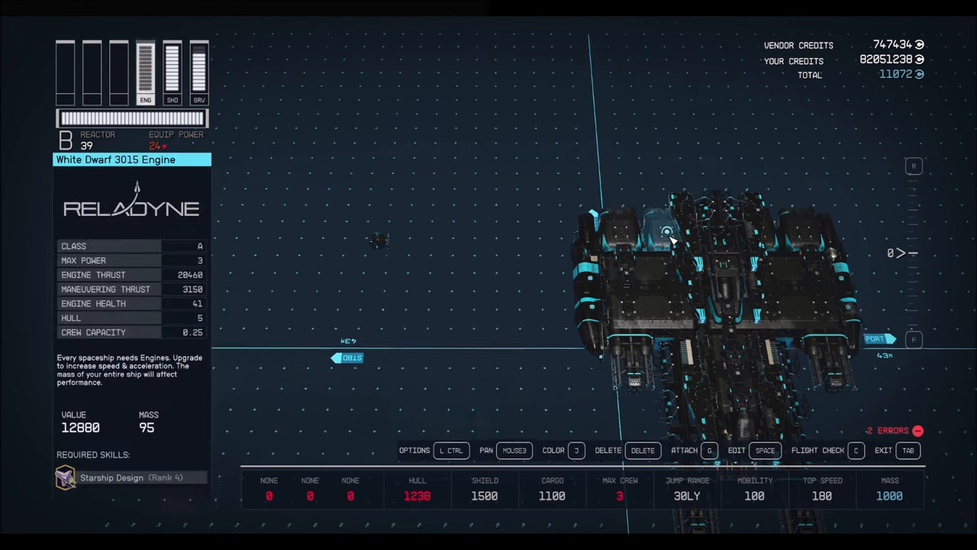
{"action": "left_click", "coordinate": [664, 232]}
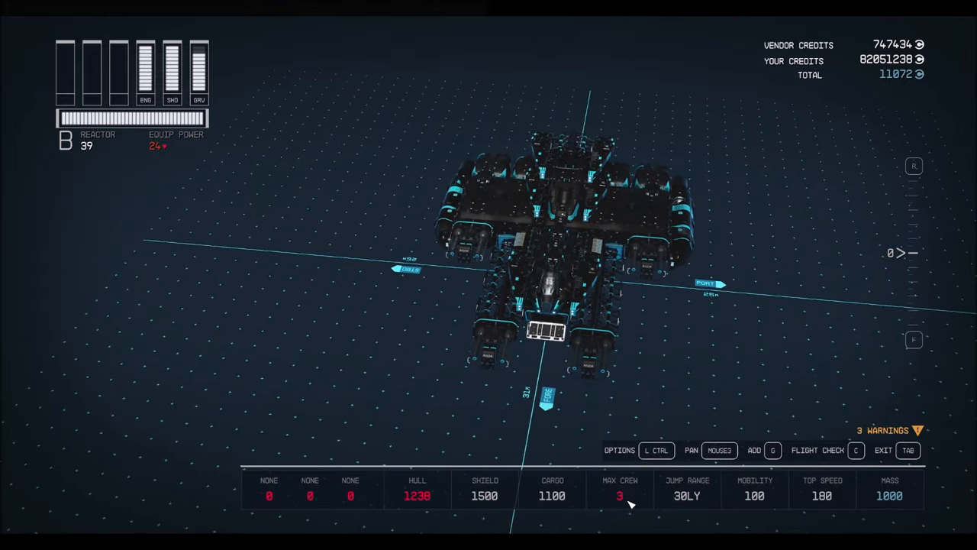
{"action": "mouse_move", "coordinate": [256, 497]}
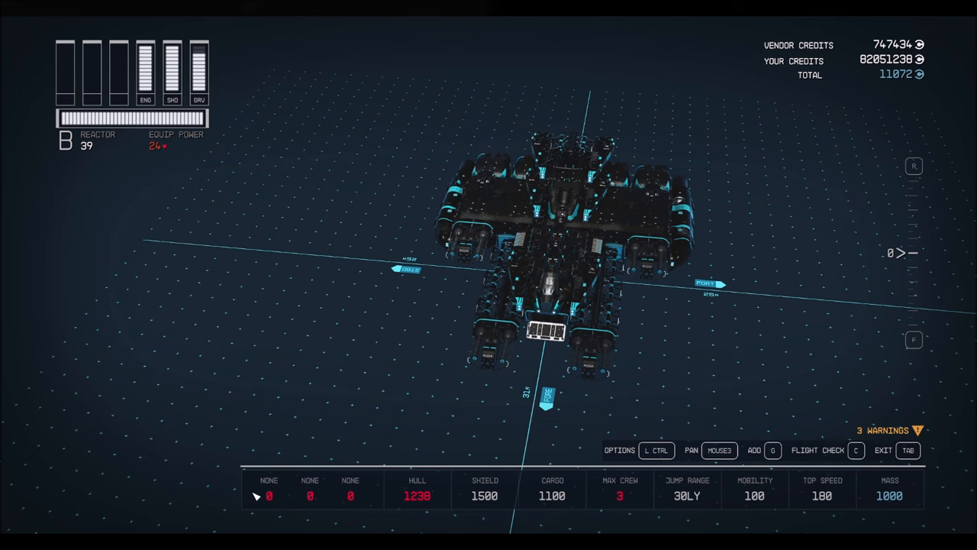
{"action": "mouse_move", "coordinate": [433, 364]}
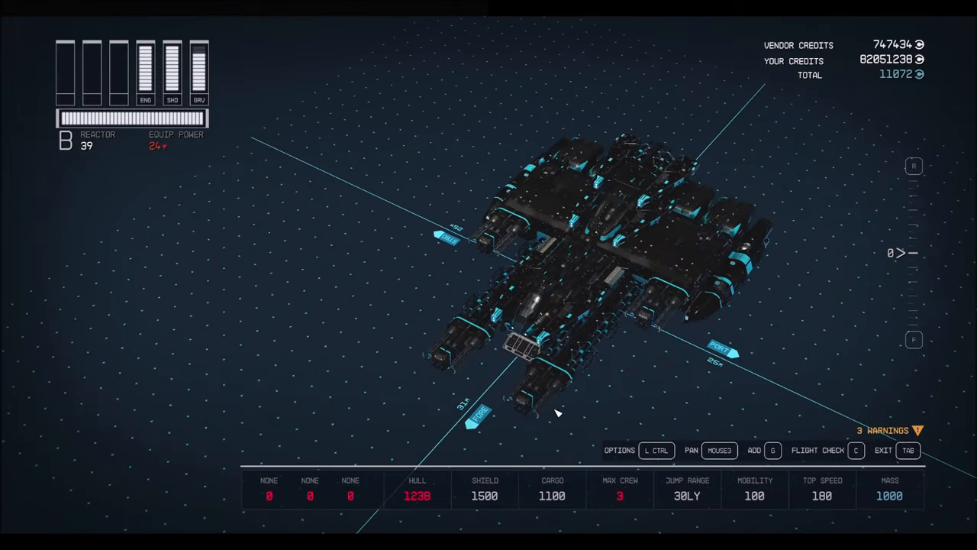
Darken the ship's Color 2 and set Color 3 to cyan in the paint editor.
{"action": "left_click", "coordinate": [547, 389]}
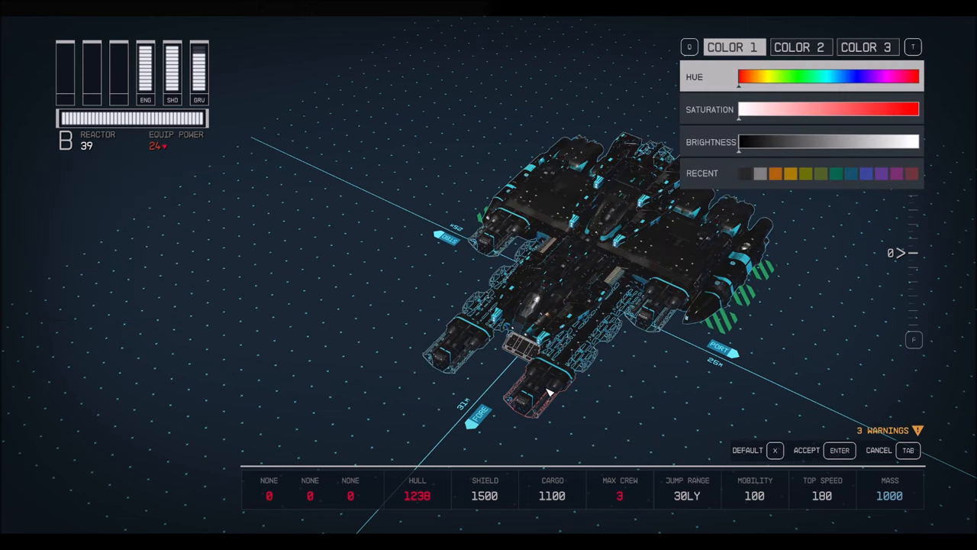
{"action": "mouse_move", "coordinate": [756, 105]}
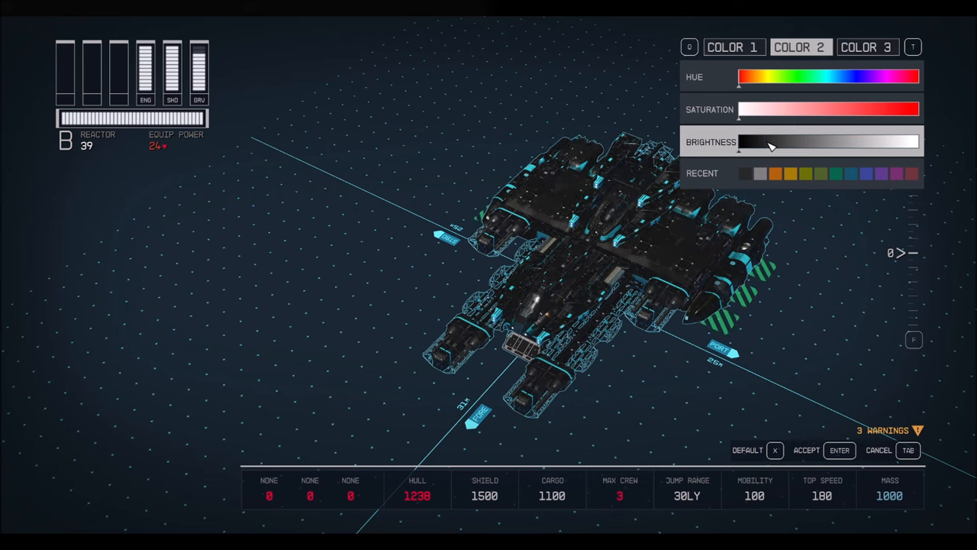
{"action": "left_click", "coordinate": [867, 46]}
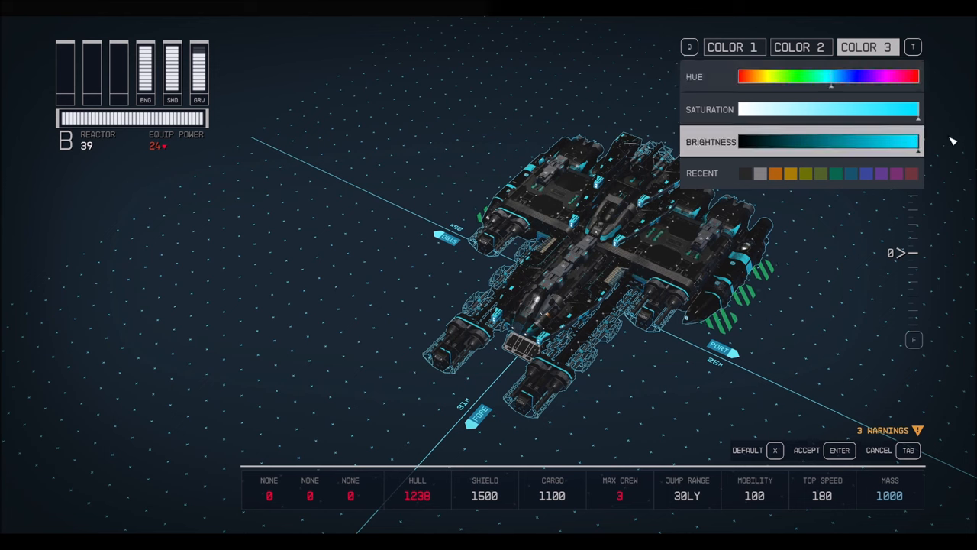
{"action": "left_click", "coordinate": [907, 449]}
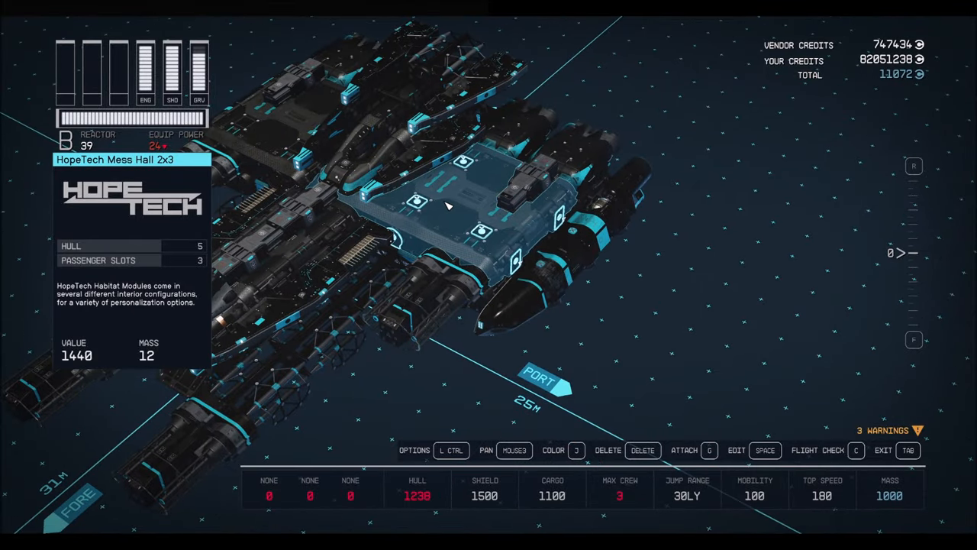
Apply black from the Recent swatches to the HopeTech Mess Hall 2x3 module.
{"action": "left_click", "coordinate": [577, 449]}
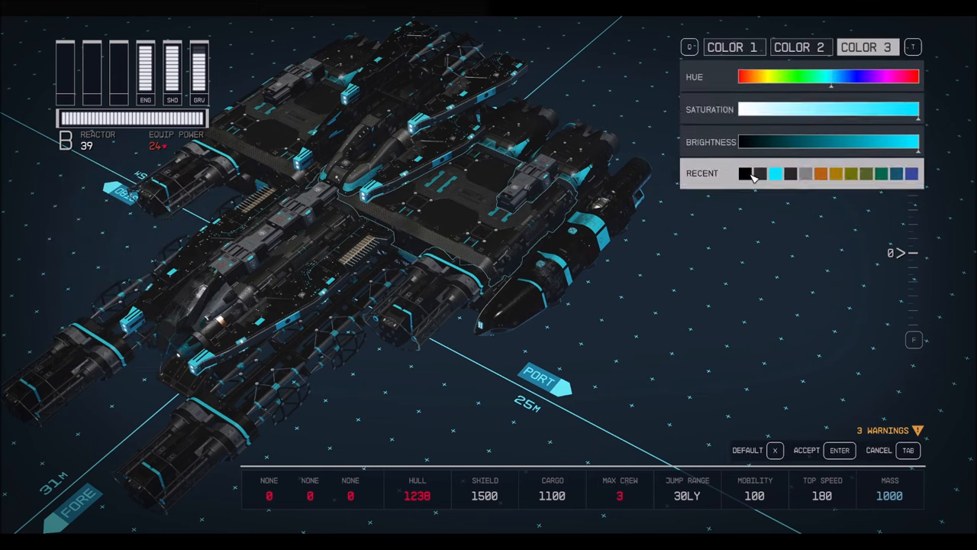
{"action": "left_click", "coordinate": [745, 174]}
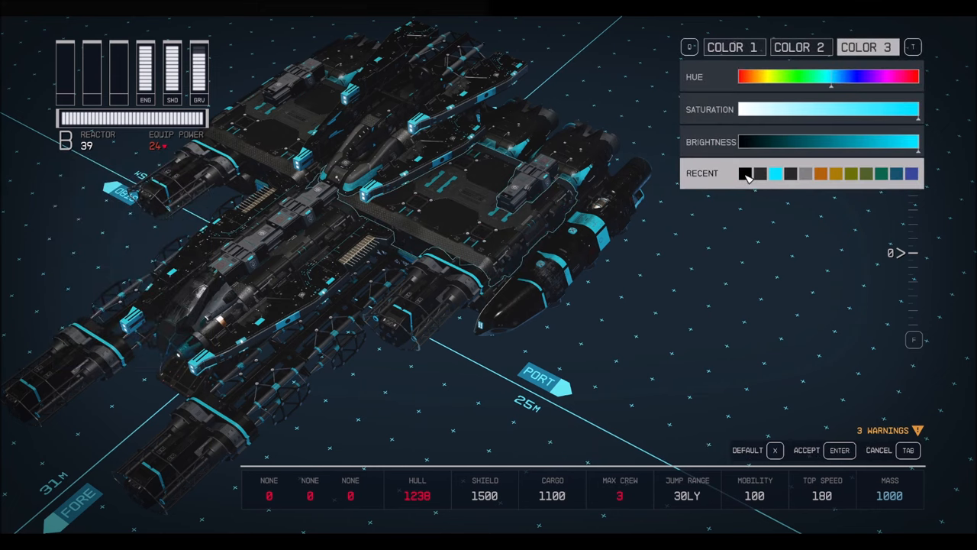